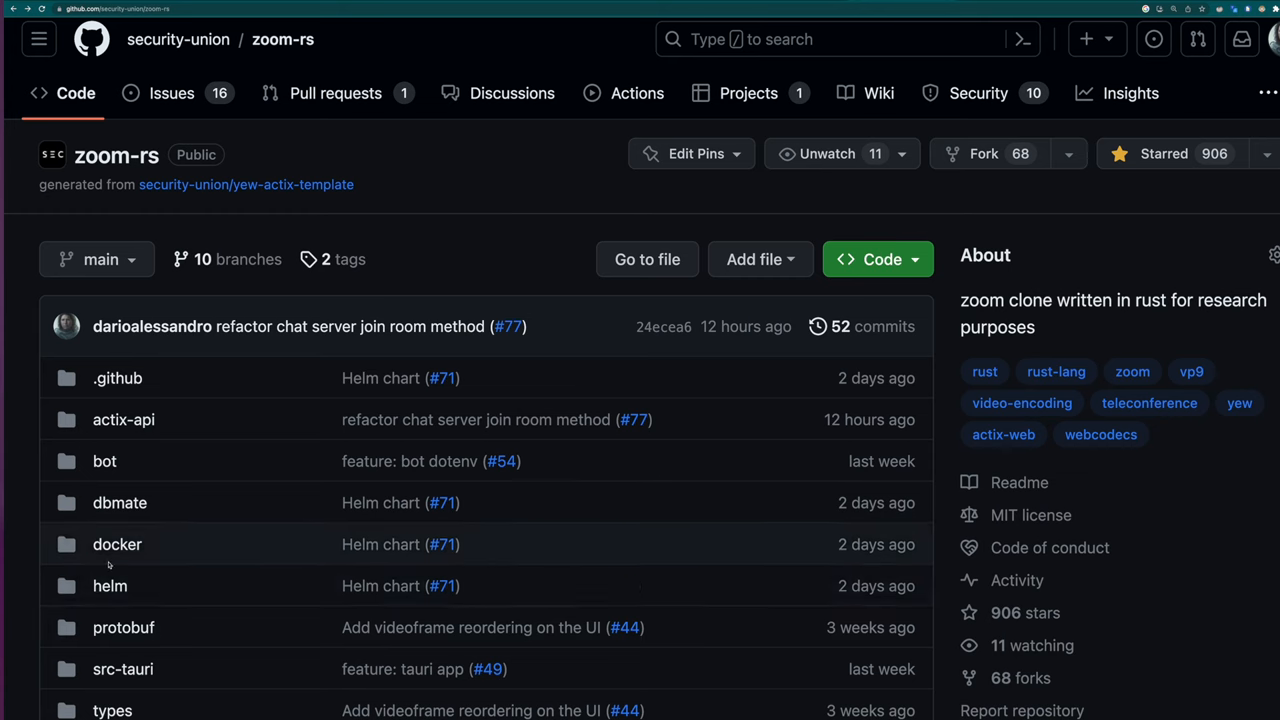
Open the zoom-rs helm folder to list cert-manager, ingress-nginx, nats, postgres and rustlemania
left_click(110, 585)
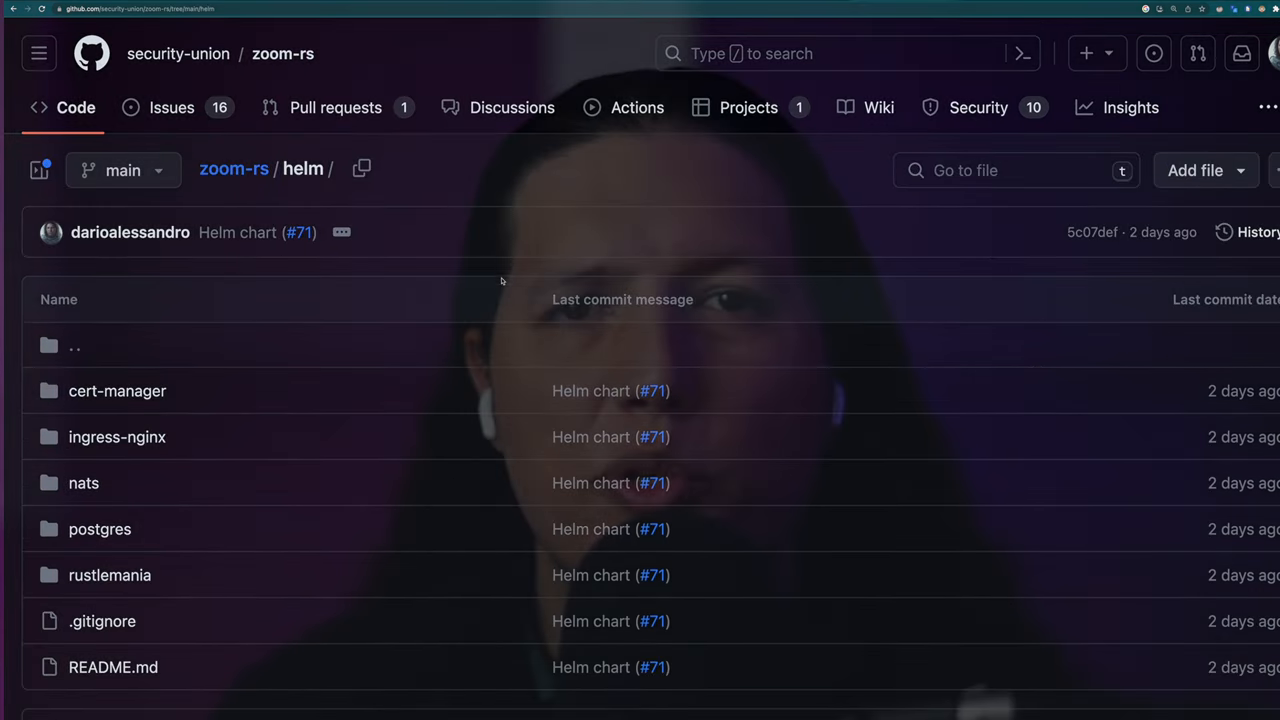